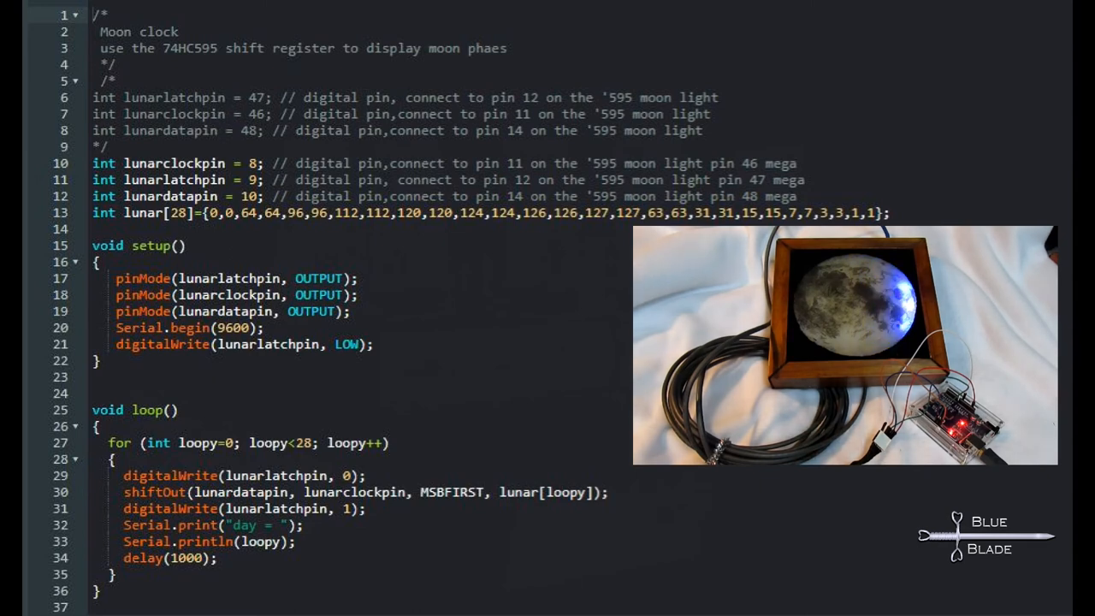
- Send A1 MoonPhase 15 1 to light the moon, then send the phase-15 off command
scroll("down", 3)
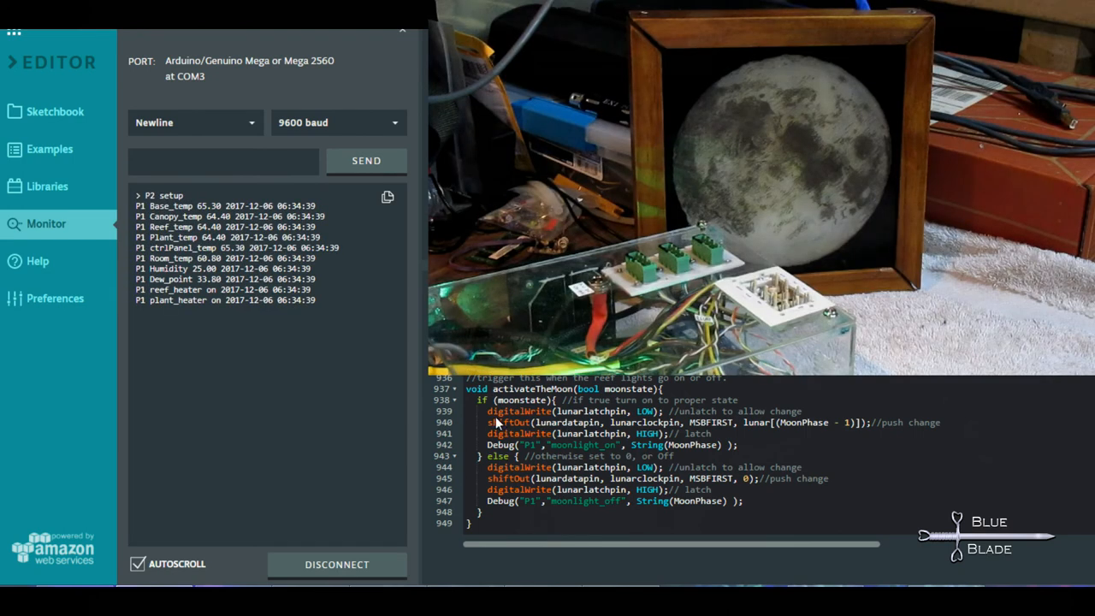
left_click(223, 161)
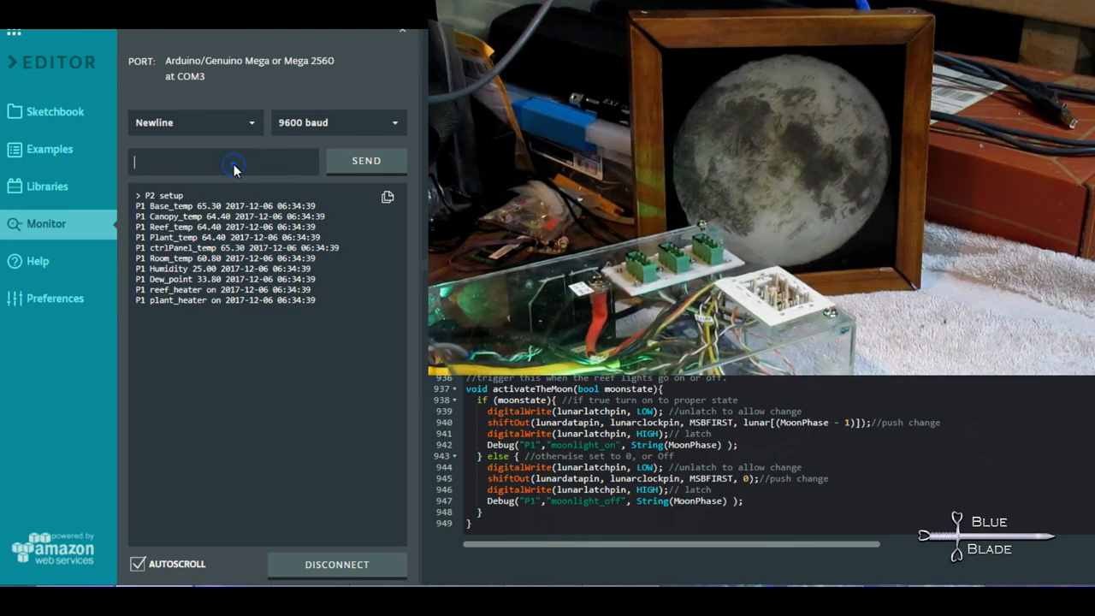
type("A1 MoonPhase 15 1")
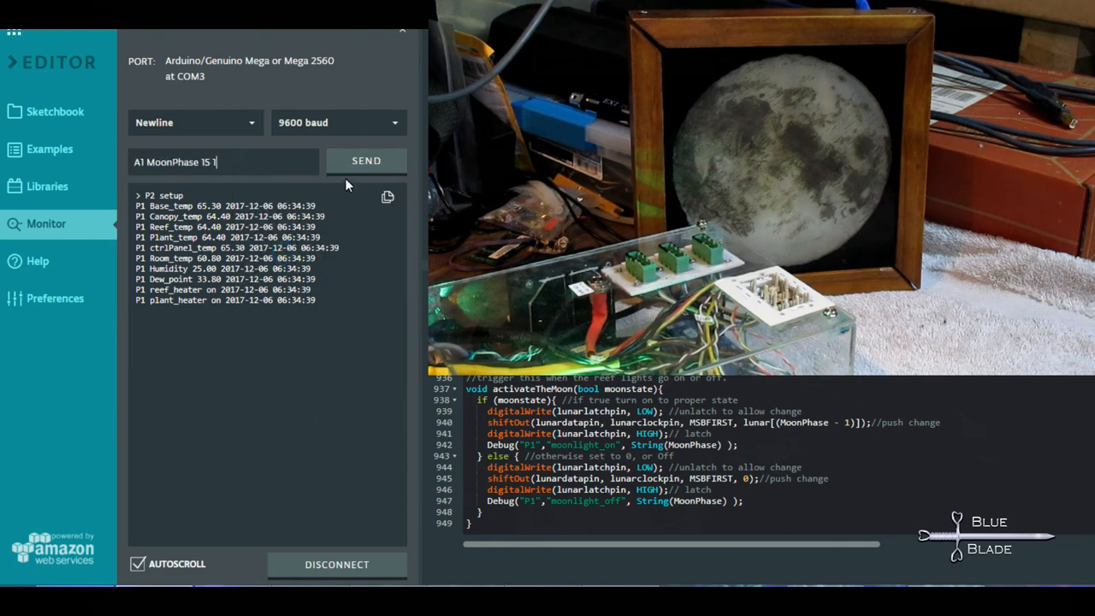
left_click(365, 161)
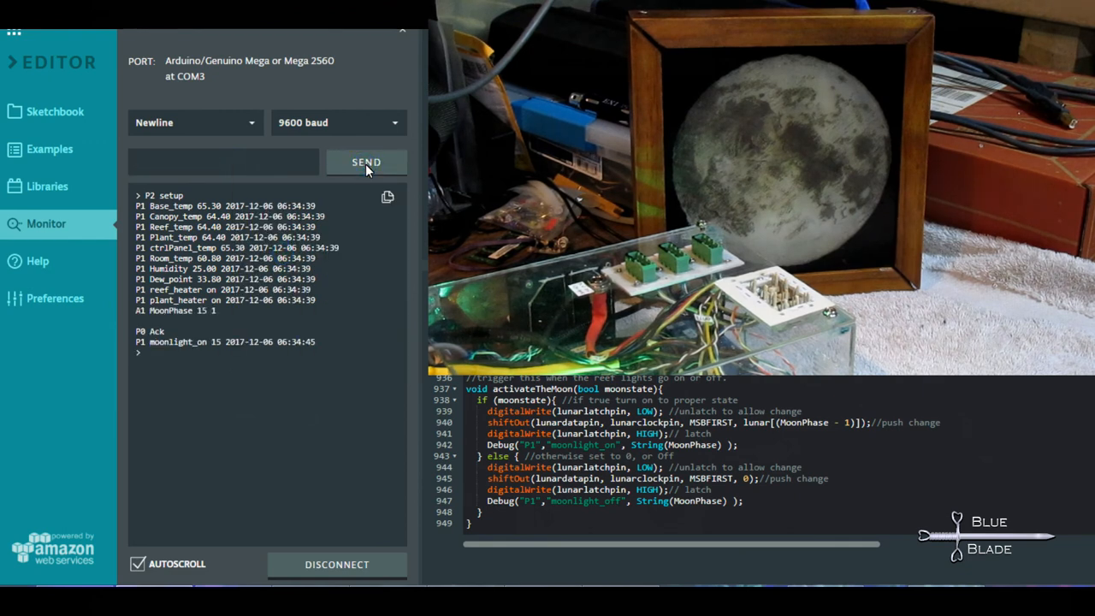
type("A1 MoonPhase 15 1")
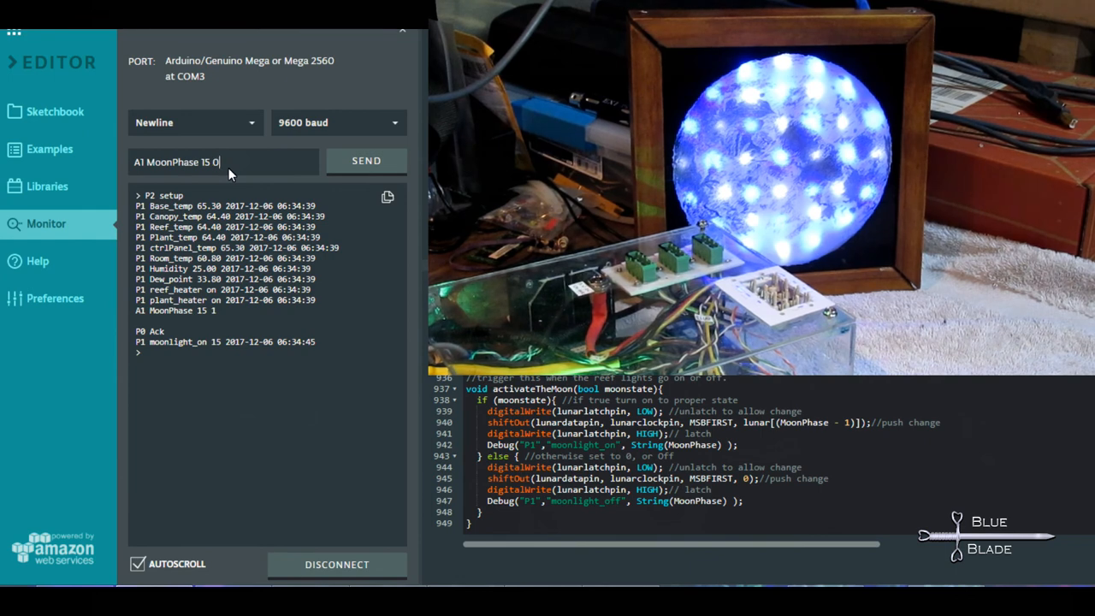
left_click(365, 161)
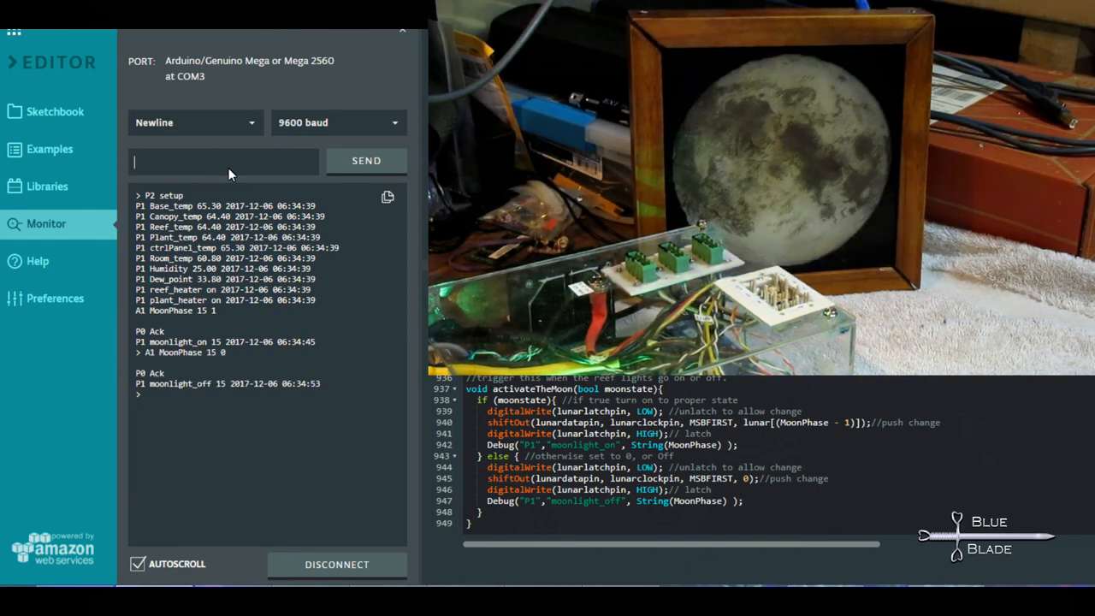
- Send A1 MoonPhase 8 1 to light the moon at phase 8, then type A1 MoonPhase 15 1
type("A1 MoonPhase")
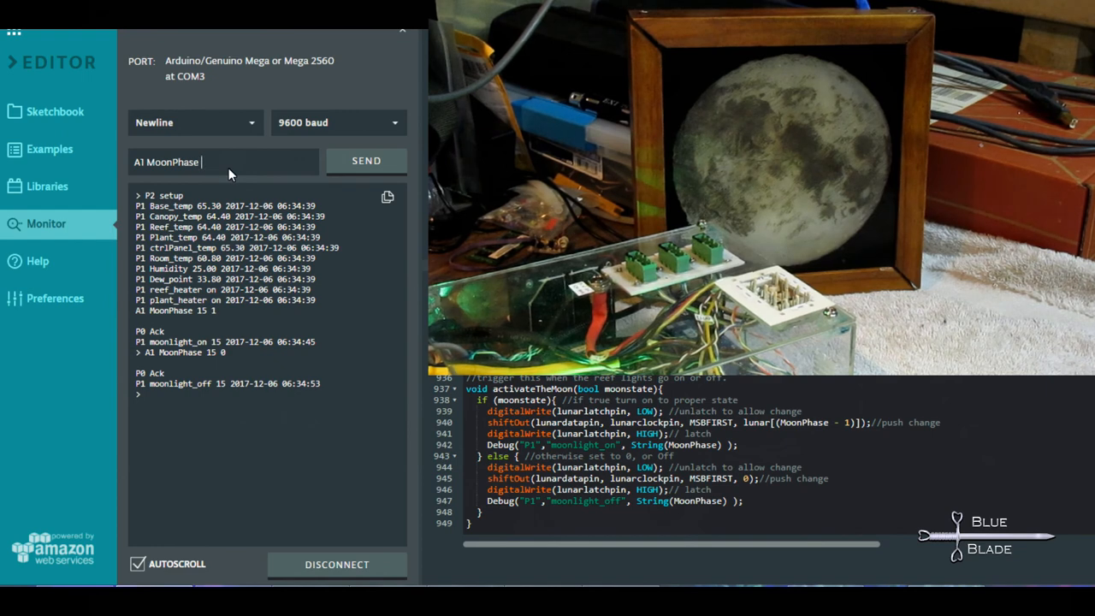
type("8")
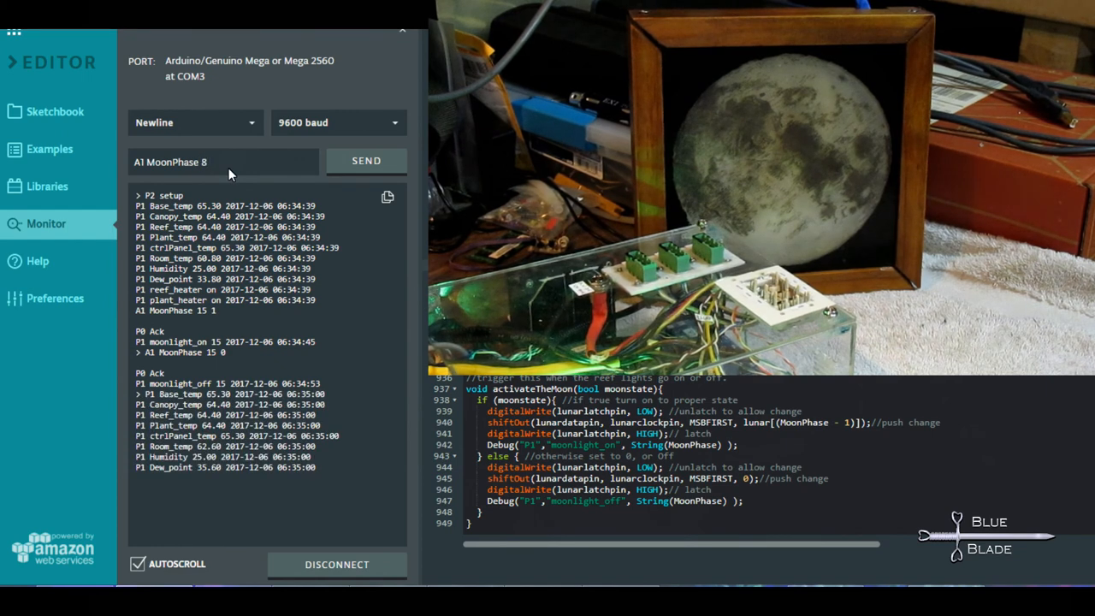
type("1")
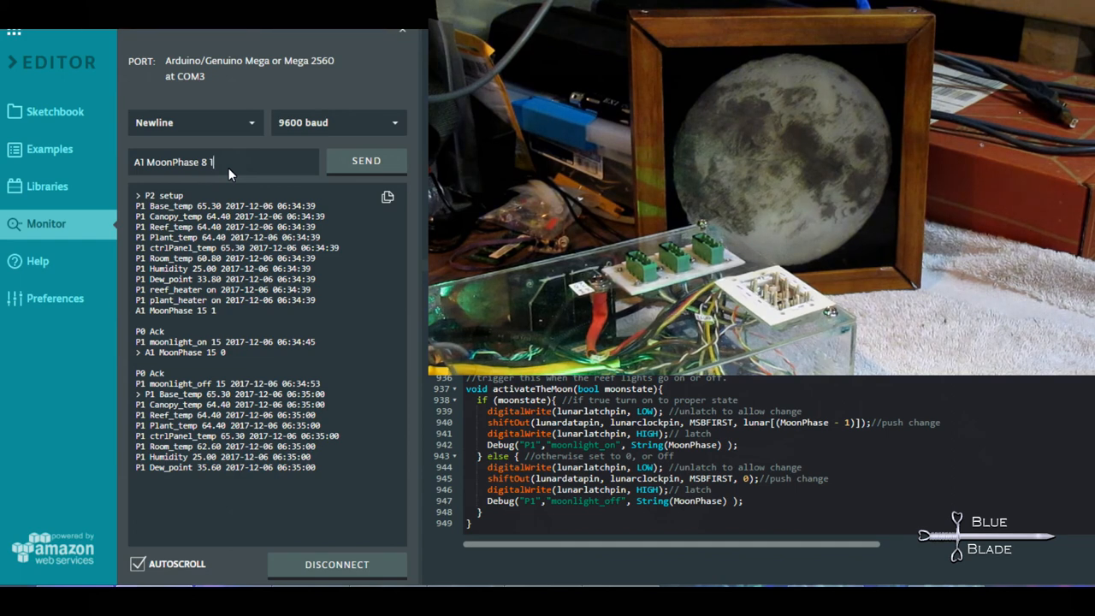
left_click(366, 161)
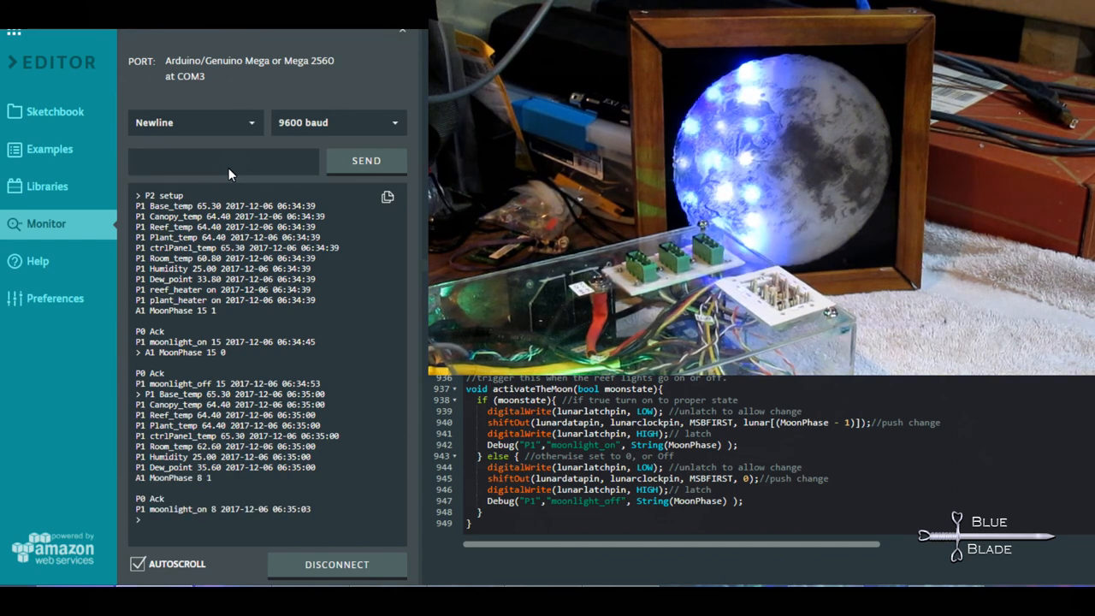
type("A1 MoonPhase 15 1")
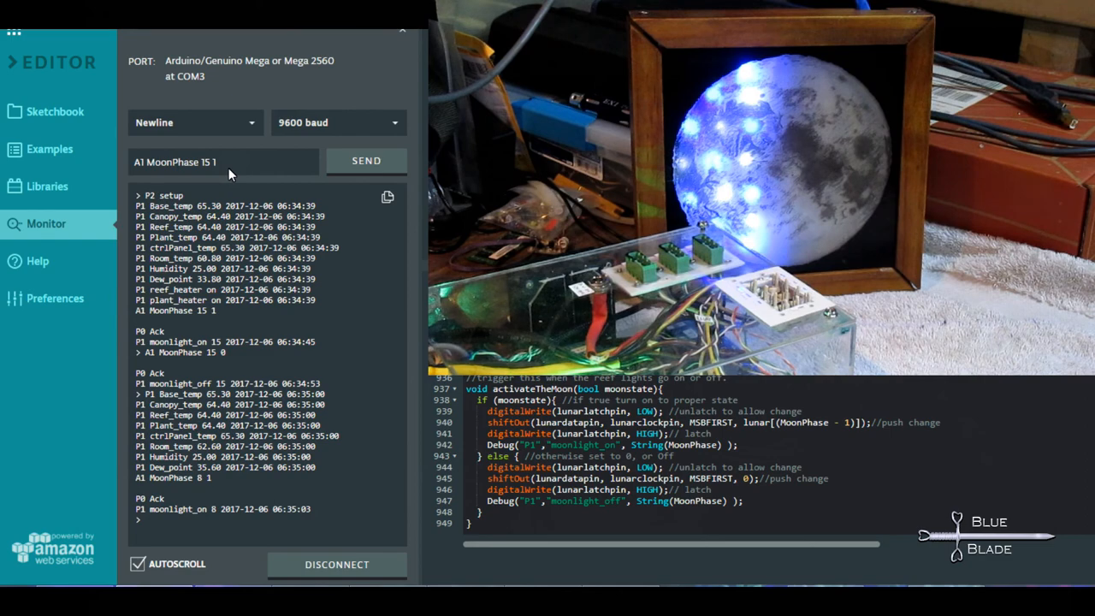